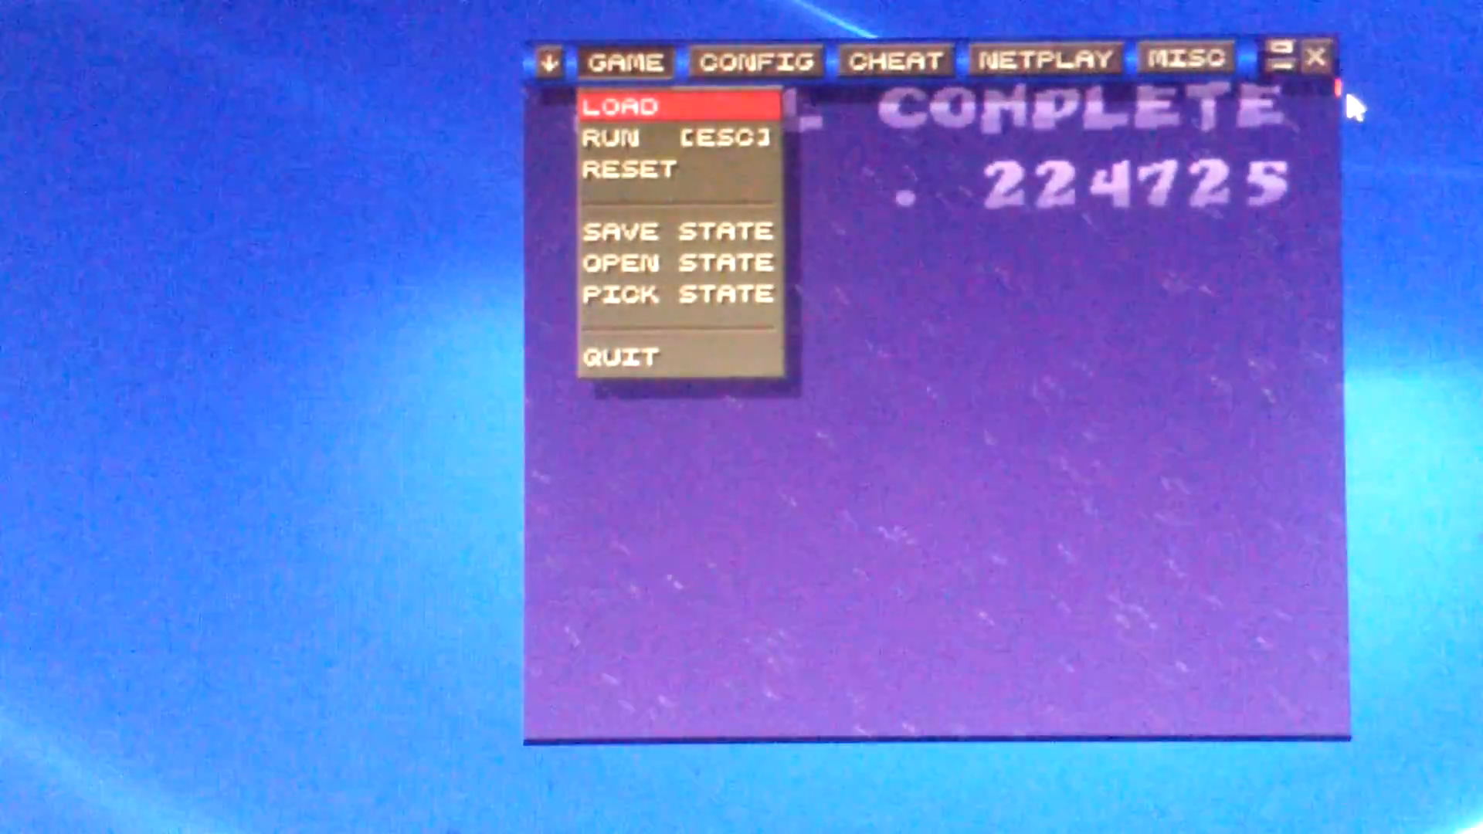
Close the ZSNES emulator window to return to the level editor's Open Level list
{"action": "left_click", "coordinate": [629, 106]}
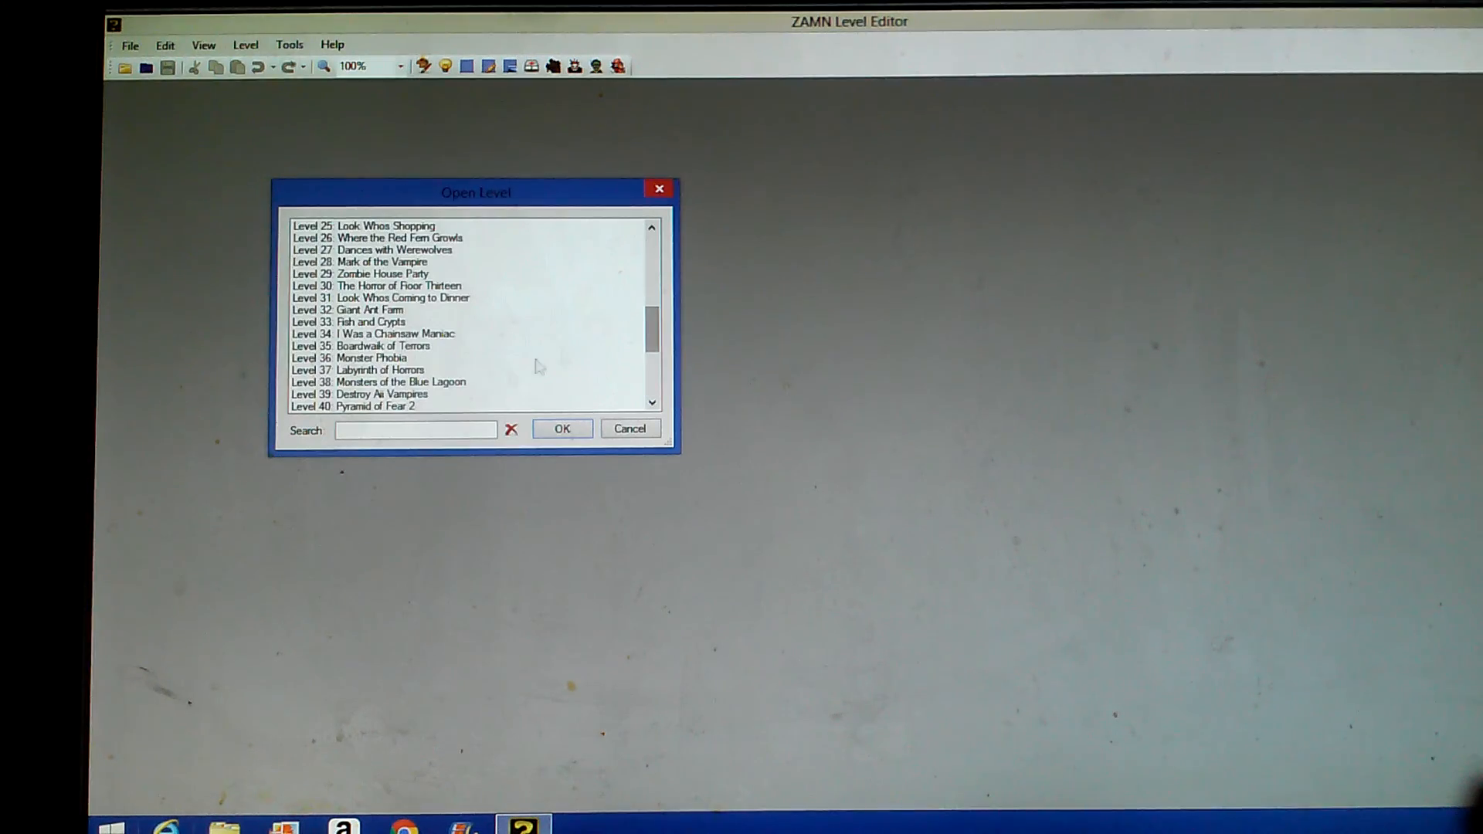
Load Level 38 'Monsters of the Blue Lagoon', then open Level 41 'Martians Go Home!'
{"action": "left_click", "coordinate": [400, 382]}
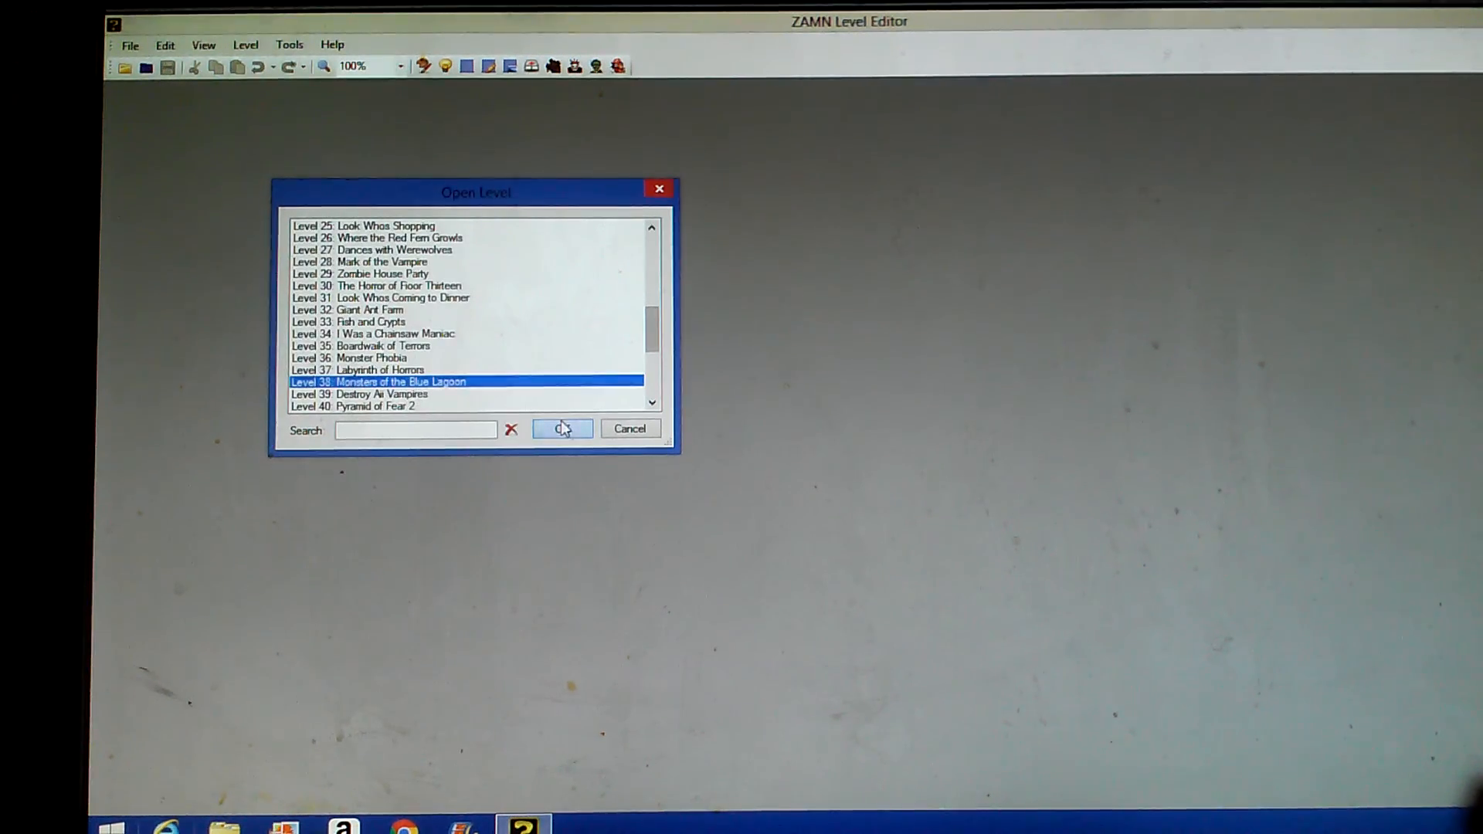
{"action": "left_click", "coordinate": [561, 428]}
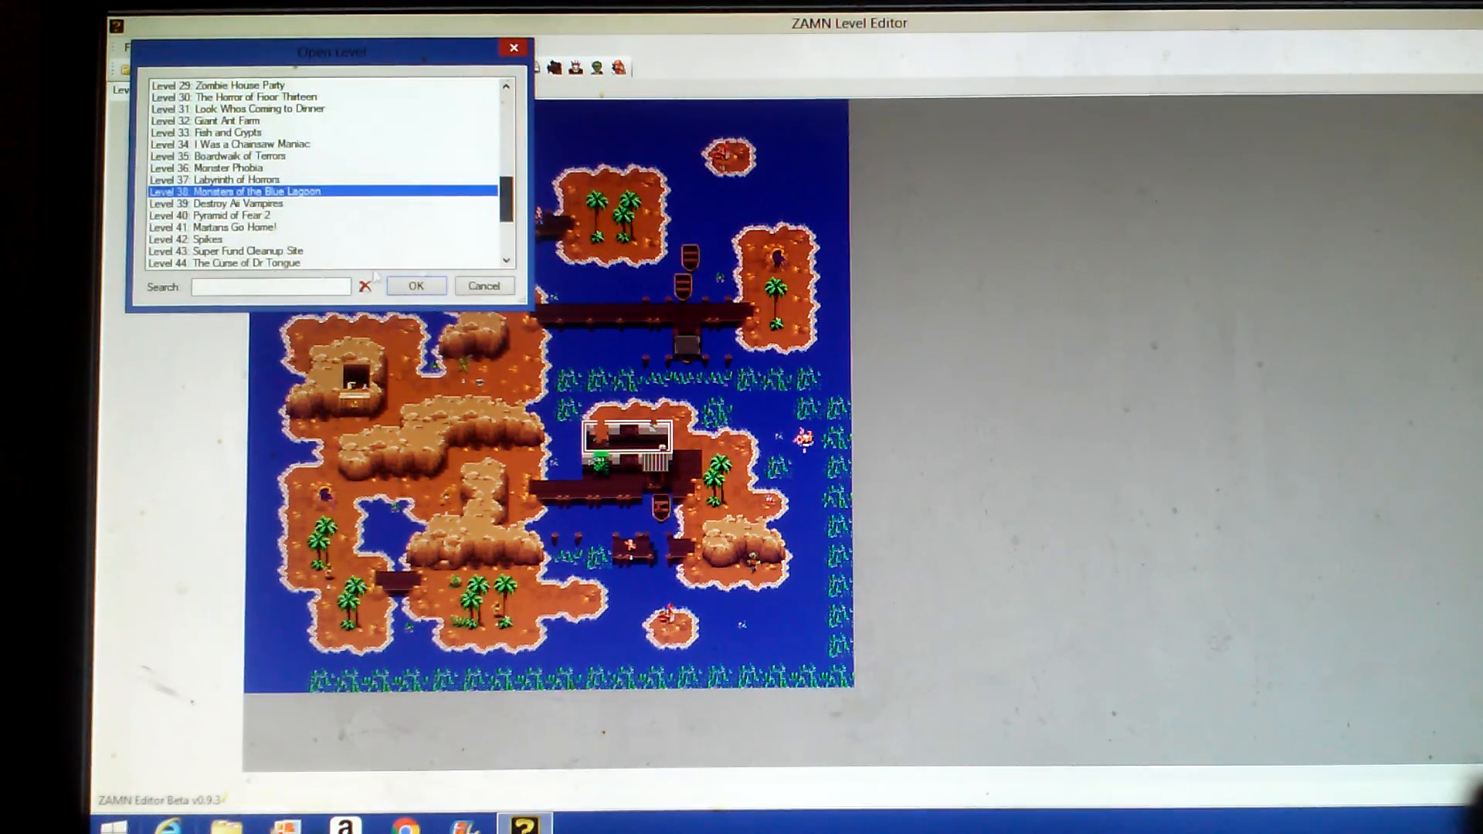
{"action": "left_click", "coordinate": [416, 286]}
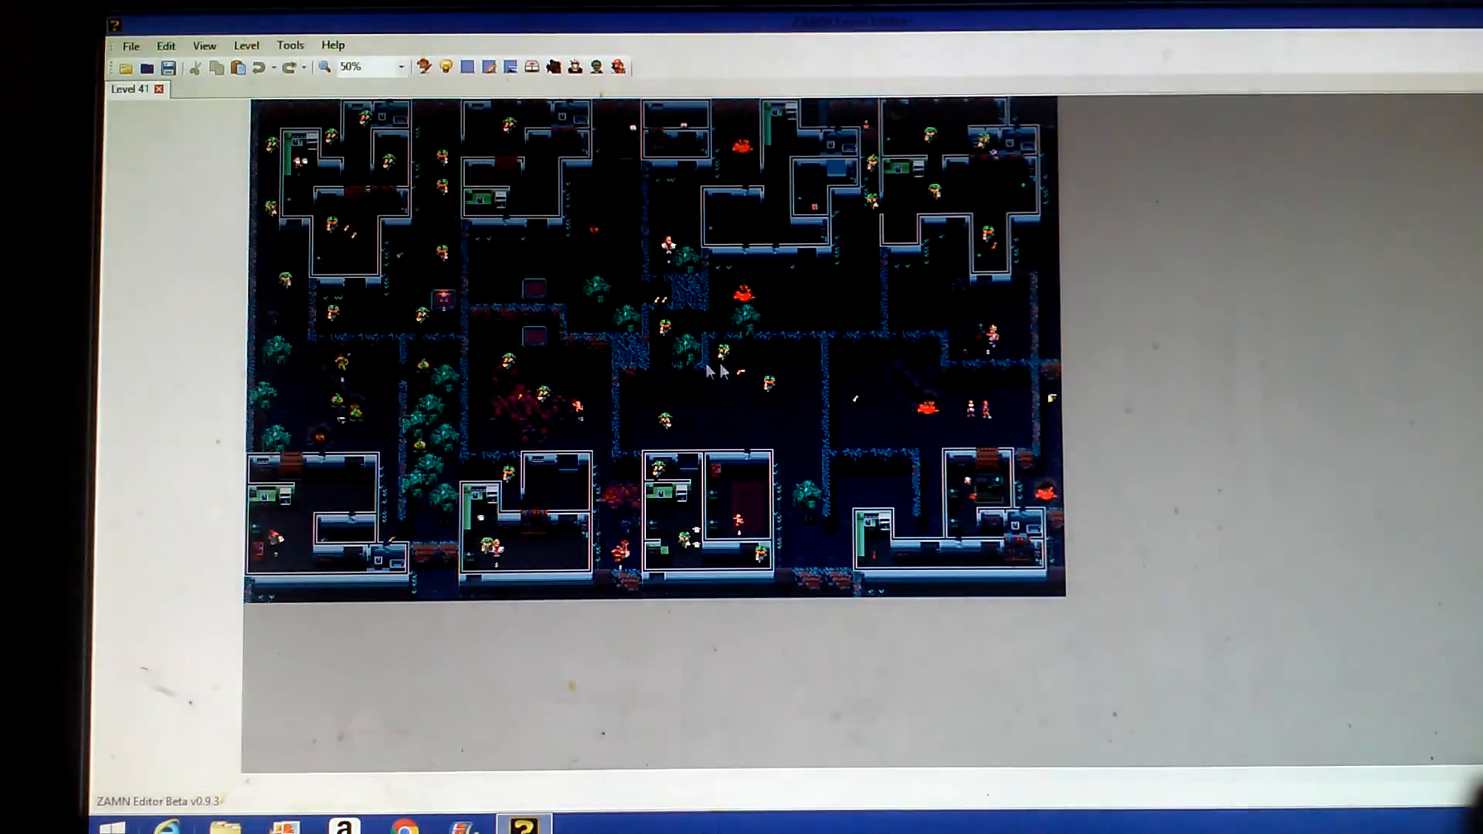
Open the level list, pick Level 40 'Pyramid of Fear 2', and load it
{"action": "left_click", "coordinate": [150, 67]}
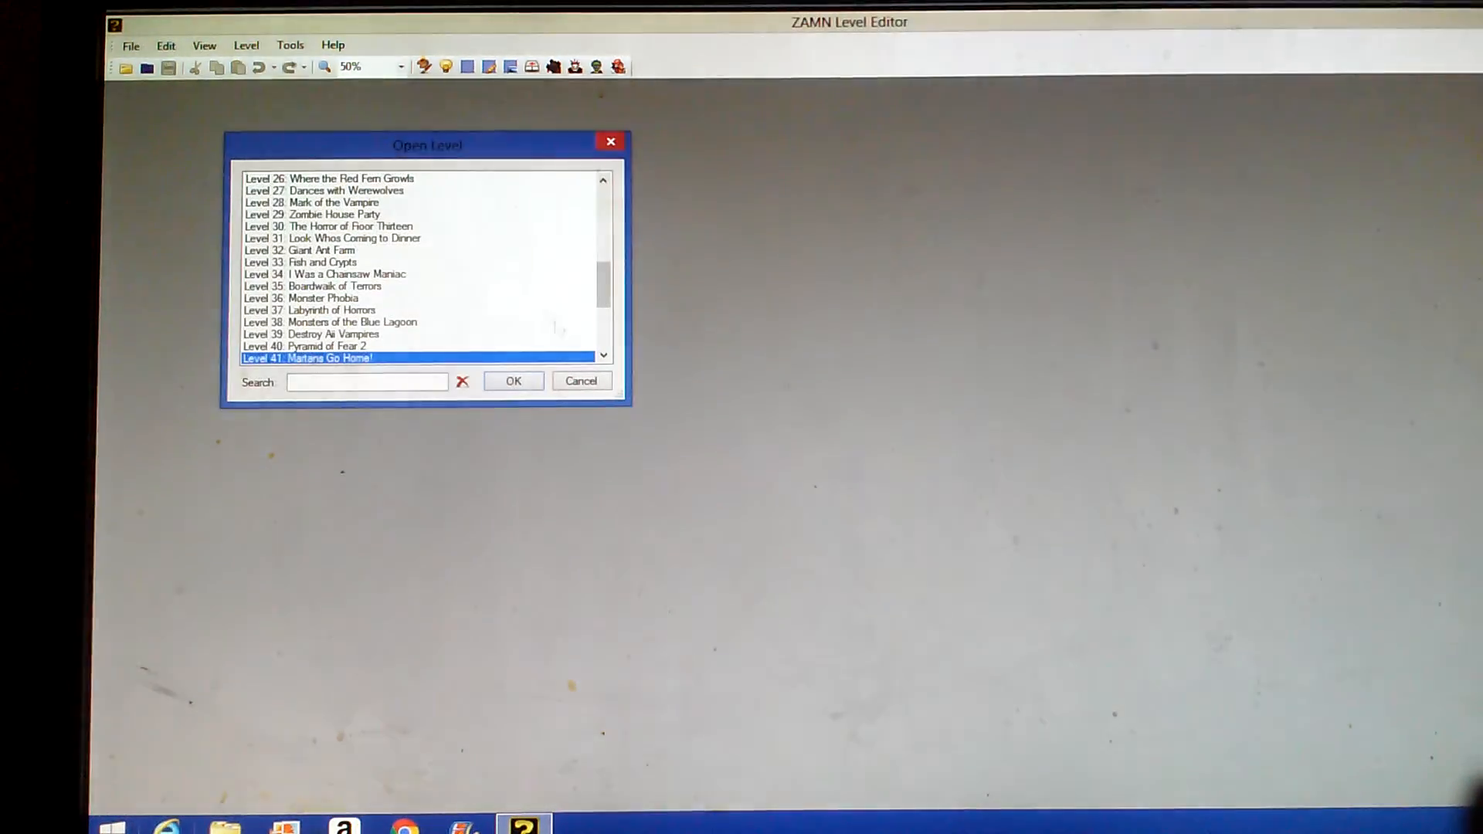
{"action": "left_click", "coordinate": [512, 381]}
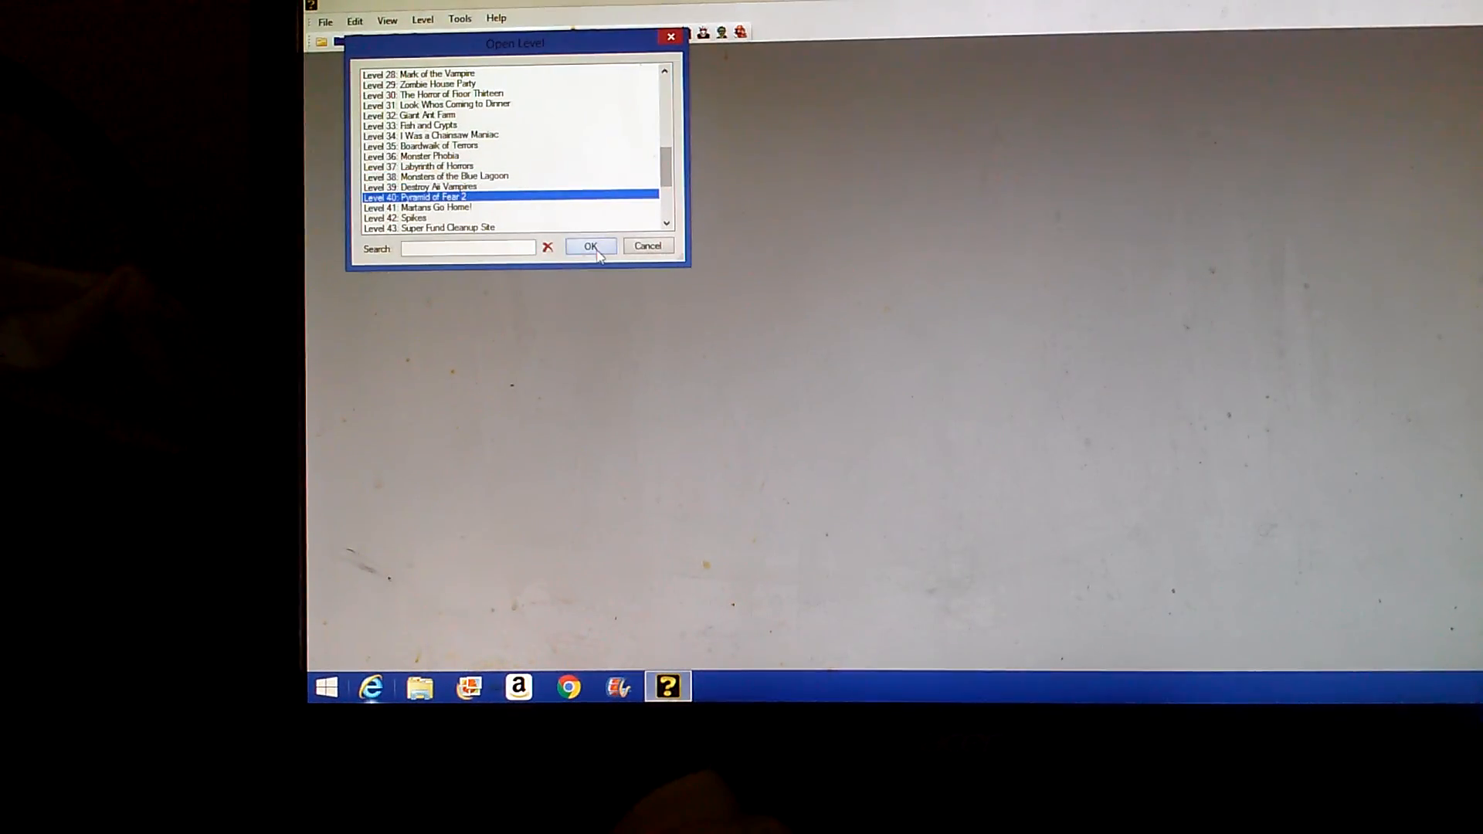
{"action": "left_click", "coordinate": [590, 246]}
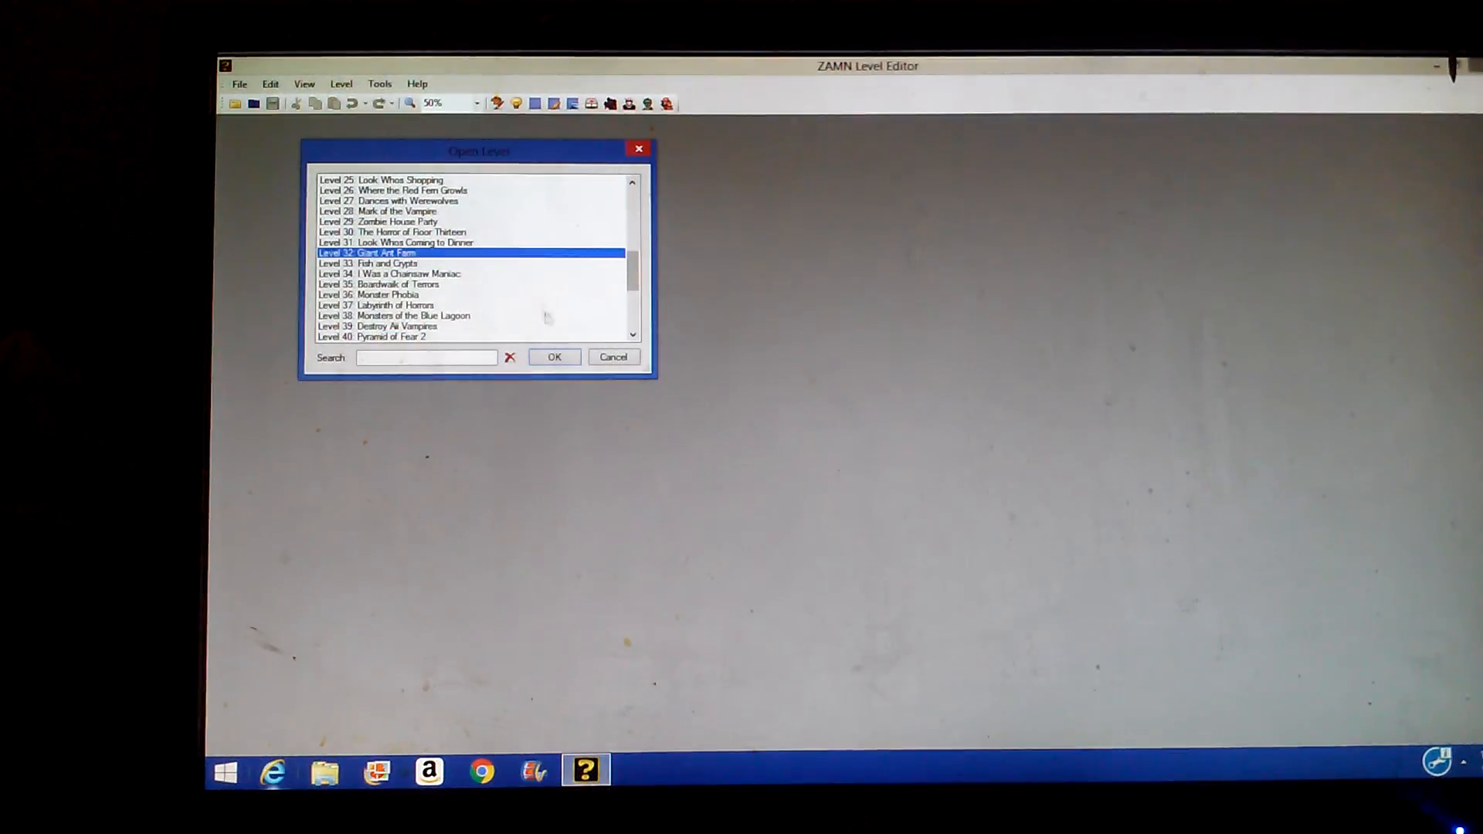
Load Level 32 'Giant Ant Farm', then select Level 21 'The Day the Earth Ran Away'
{"action": "left_click", "coordinate": [553, 356]}
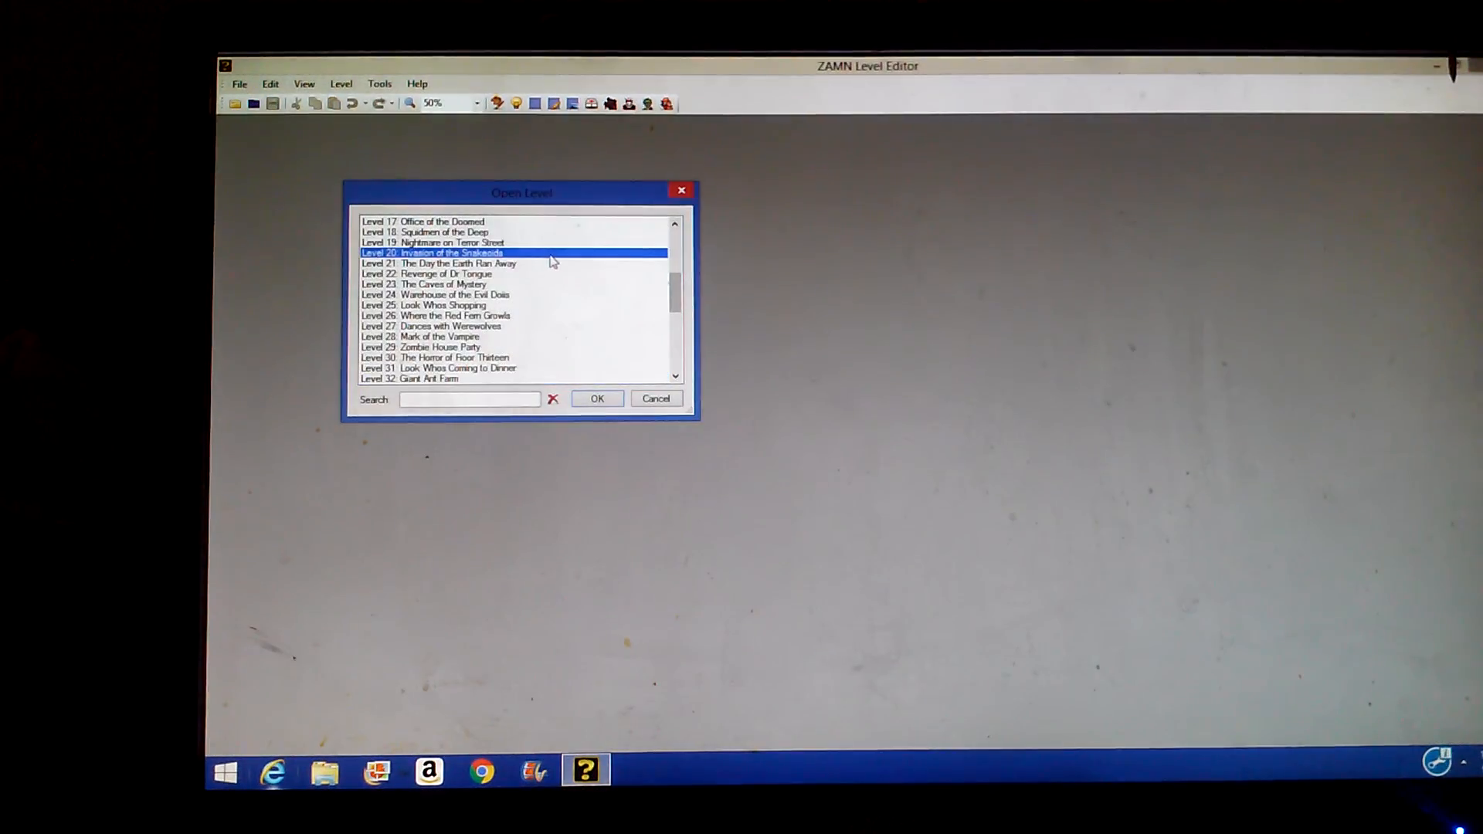
{"action": "left_click", "coordinate": [597, 399]}
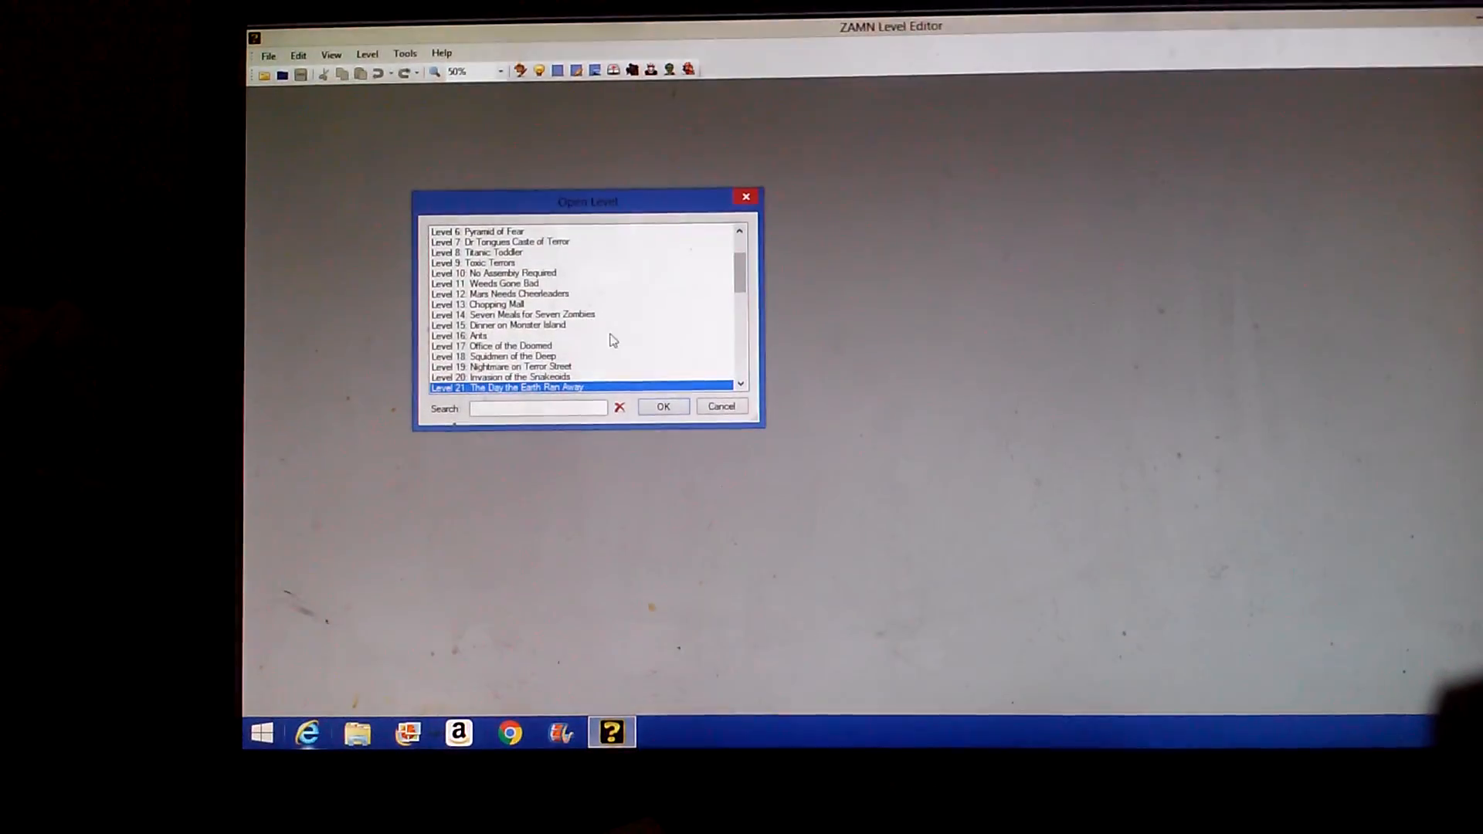
{"action": "scroll", "scroll_direction": "down", "scroll_amount": 3}
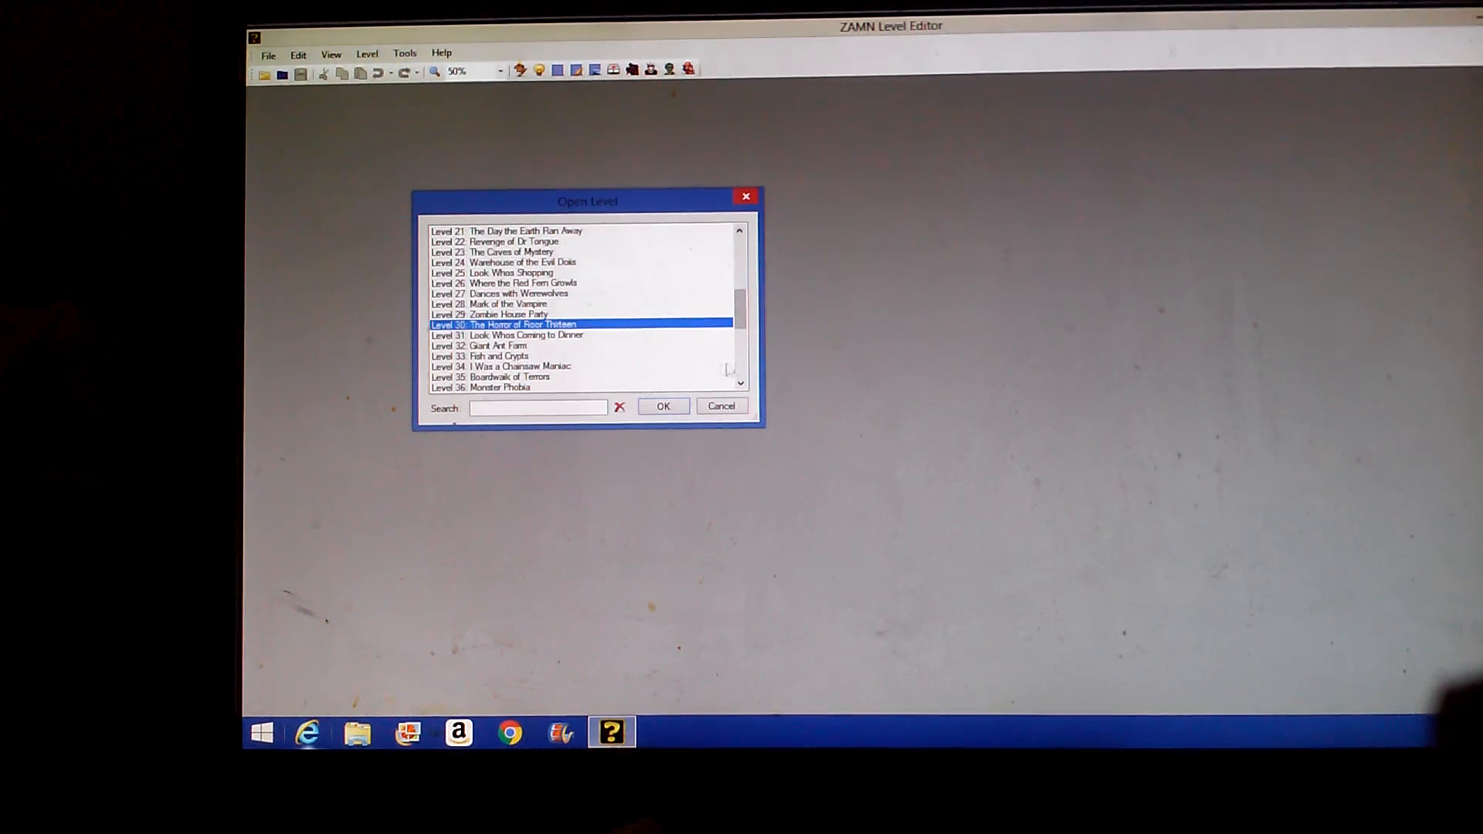
{"action": "scroll", "scroll_direction": "down", "scroll_amount": 3}
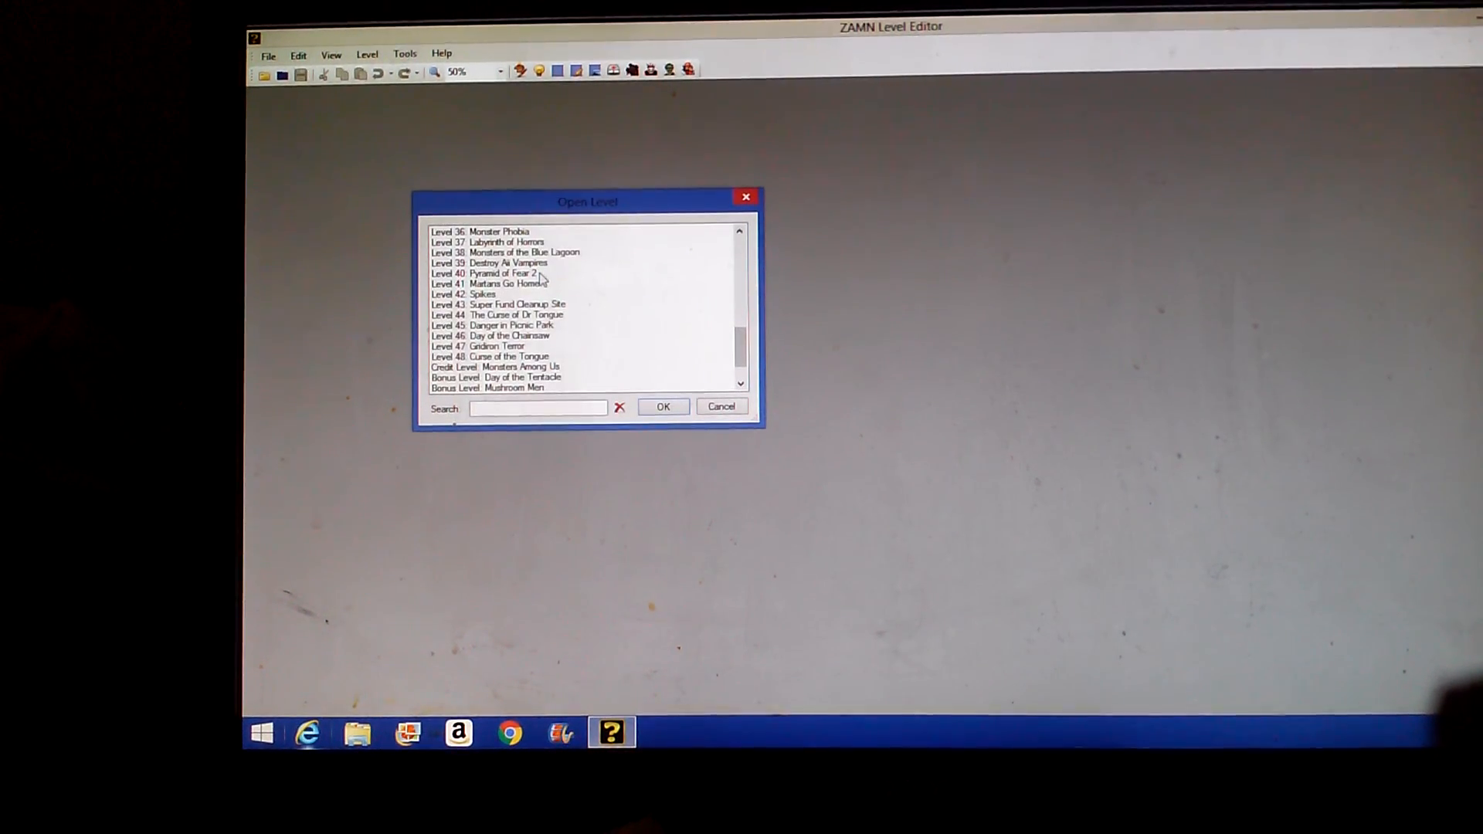